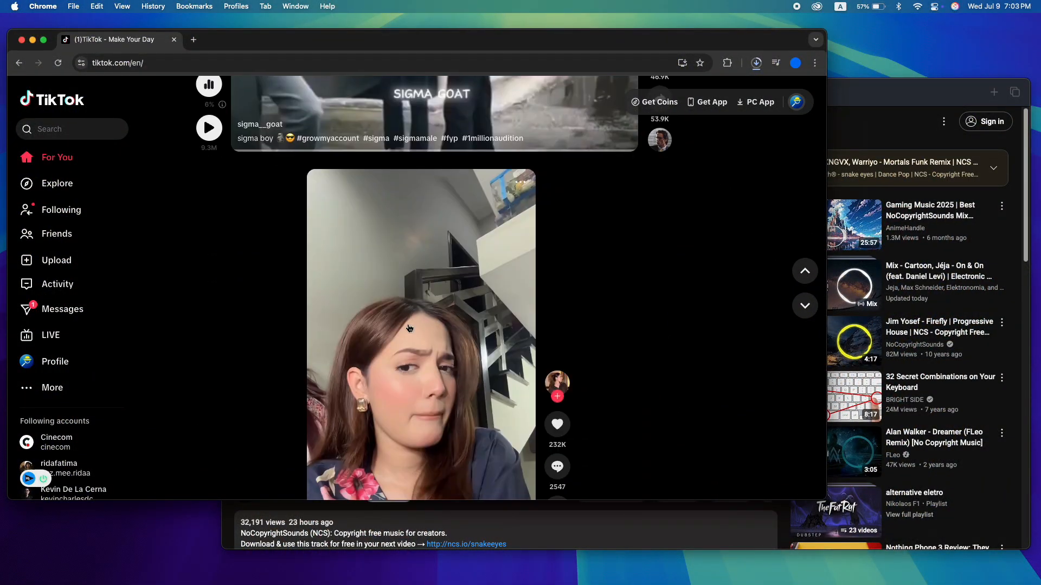
- Scroll down the TikTok For You feed in Chrome to later videos
{"action": "scroll", "scroll_direction": "down", "scroll_amount": 3}
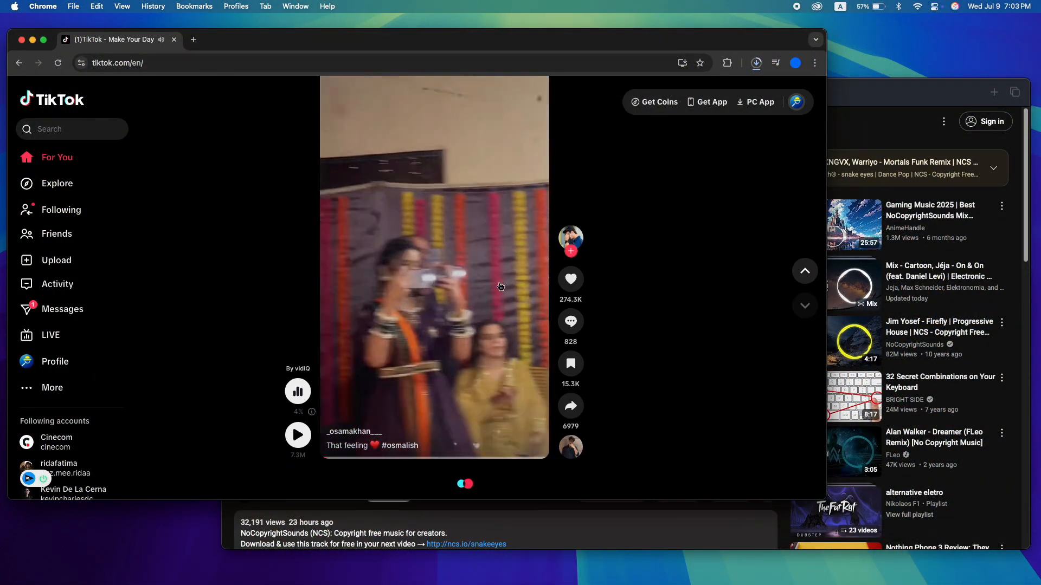
{"action": "scroll", "scroll_direction": "down", "scroll_amount": 3}
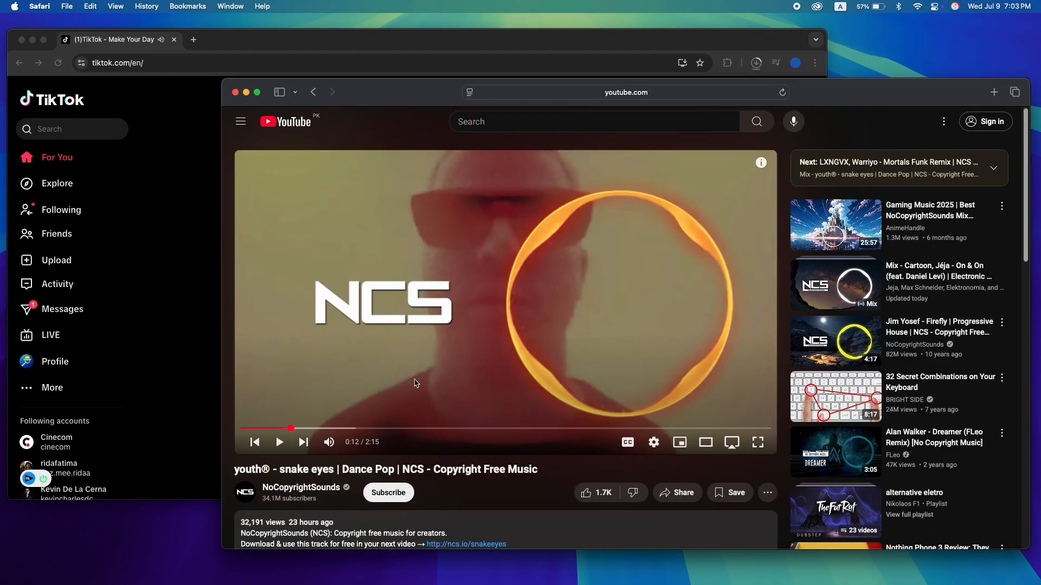
- Bring up System Settings on the General page while the Safari YouTube video keeps playing
{"action": "left_click", "coordinate": [278, 442]}
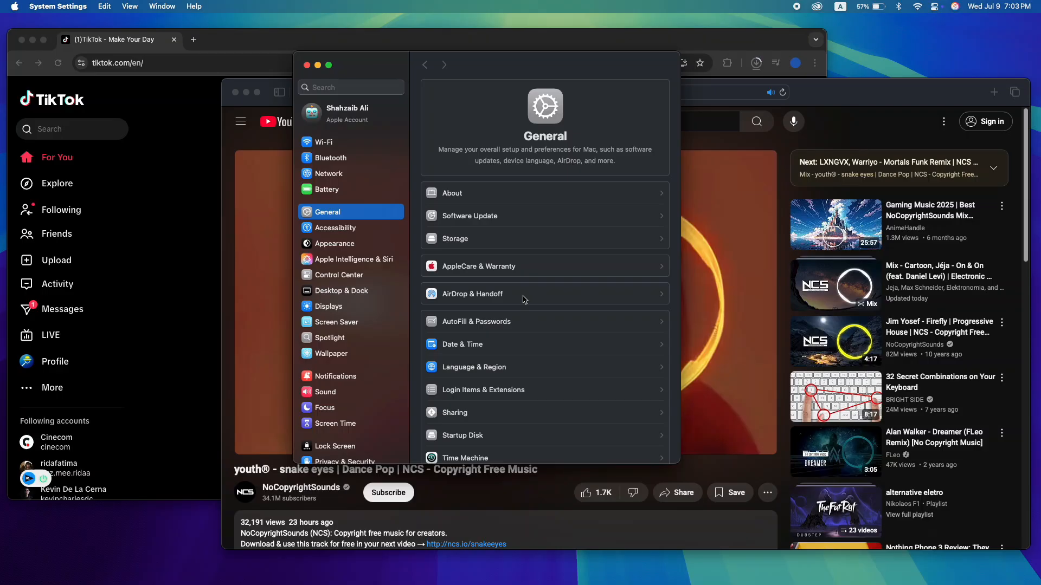
- Search the settings sidebar for 'co' and go to the Control Center pane
{"action": "left_click", "coordinate": [350, 86]}
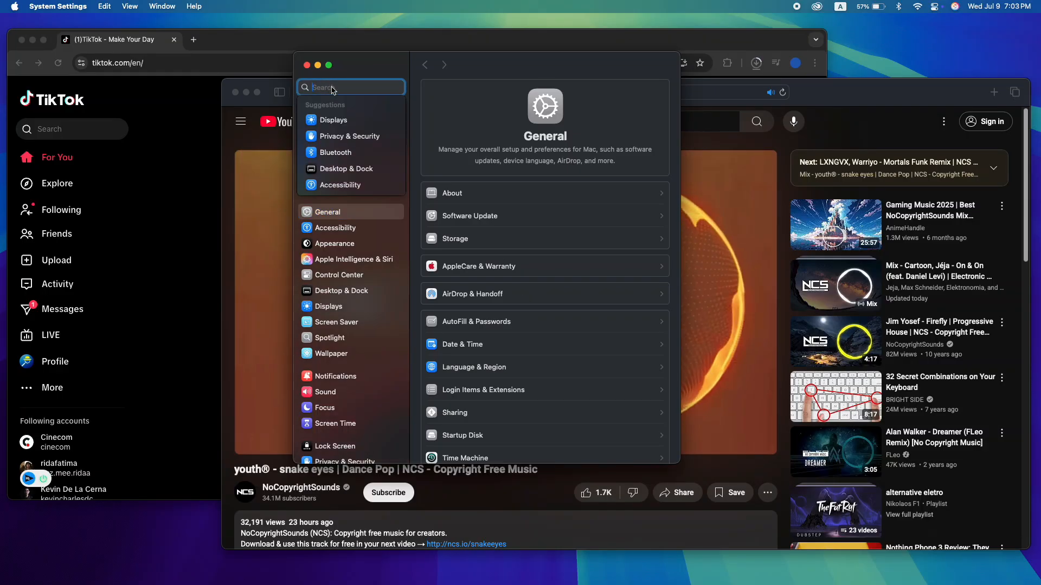
{"action": "type", "text": "control cen"}
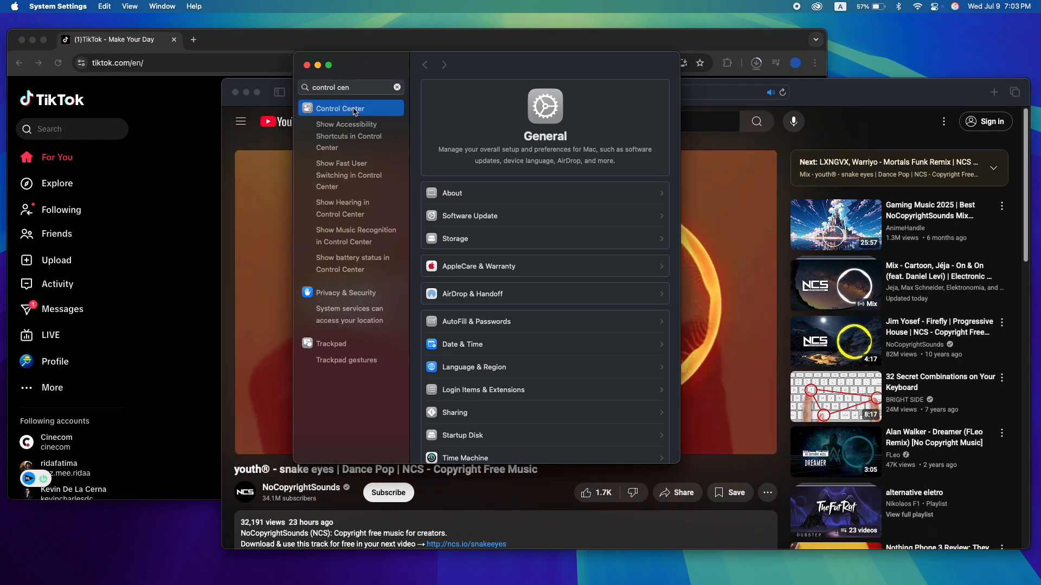
{"action": "left_click", "coordinate": [340, 109]}
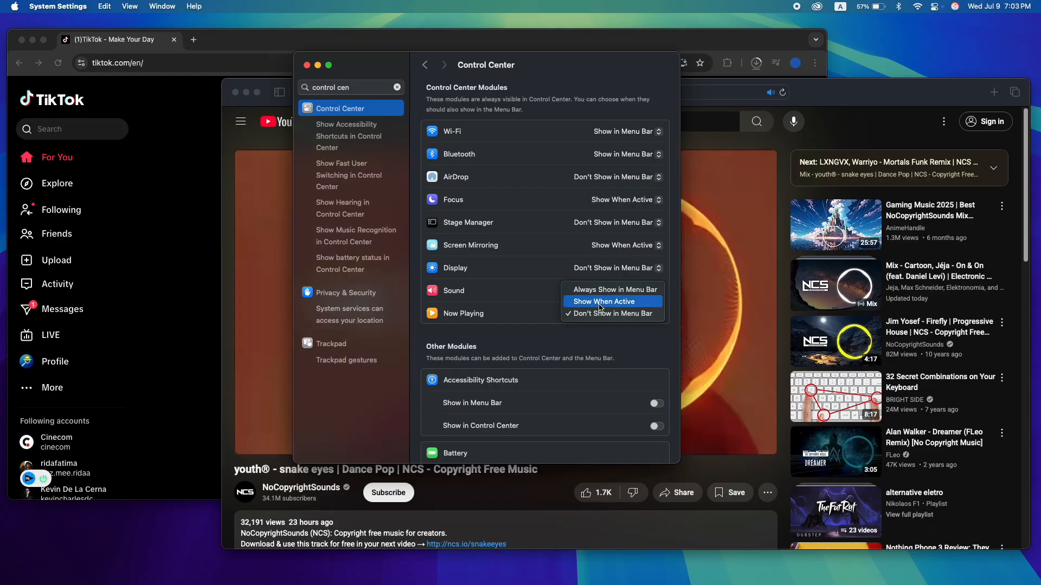
- Set Now Playing to Show When Active, then pause the Safari YouTube track from the menu-bar Now Playing control
{"action": "left_click", "coordinate": [605, 302]}
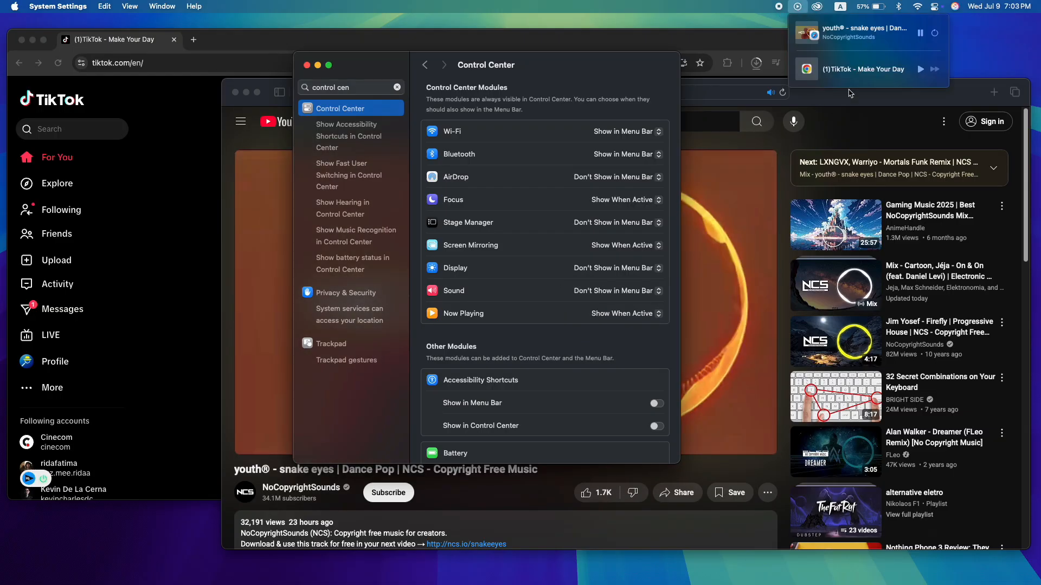
{"action": "left_click", "coordinate": [921, 32]}
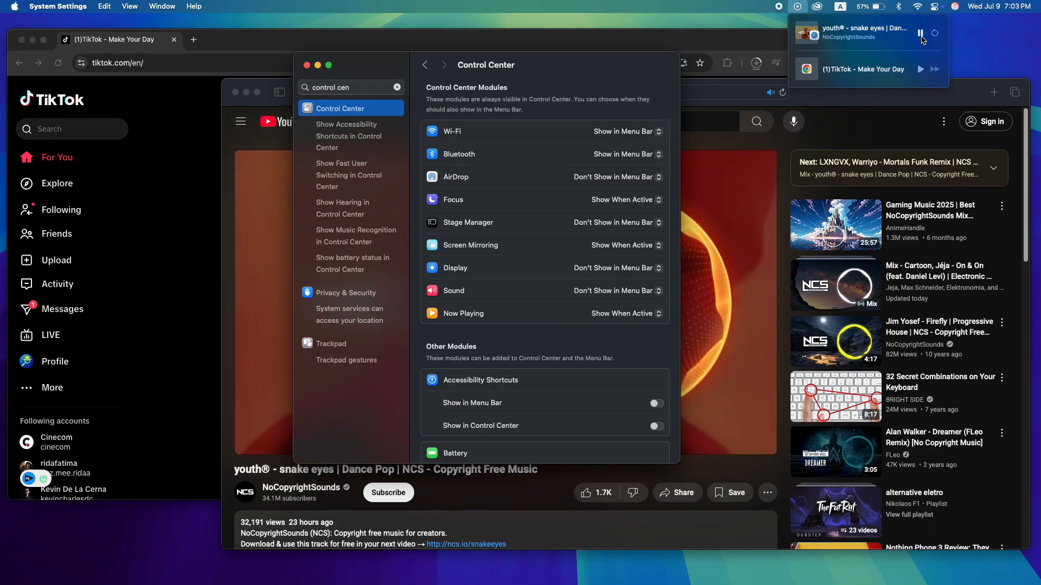
{"action": "left_click", "coordinate": [922, 34]}
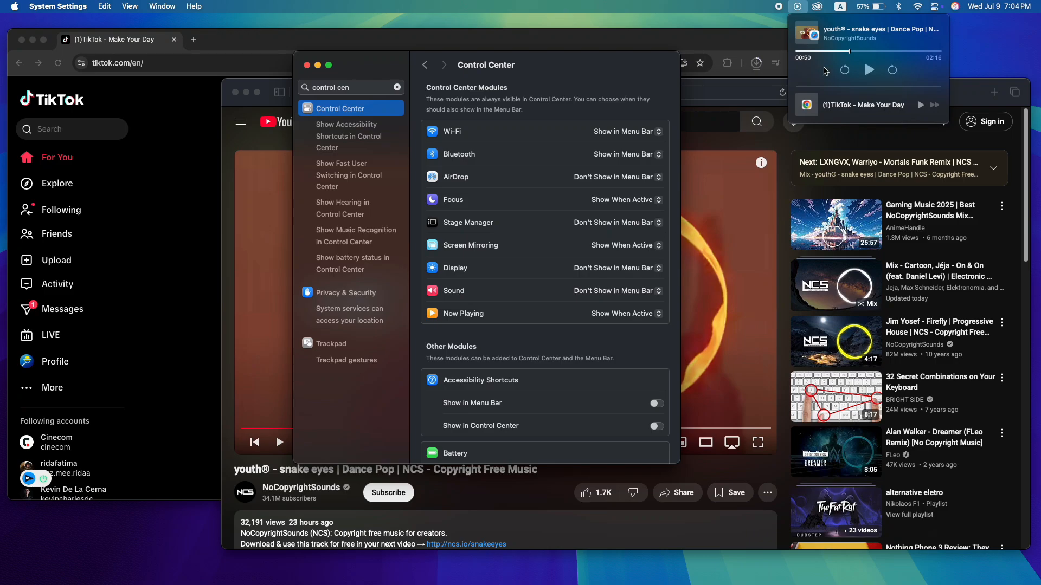
{"action": "mouse_move", "coordinate": [775, 18]}
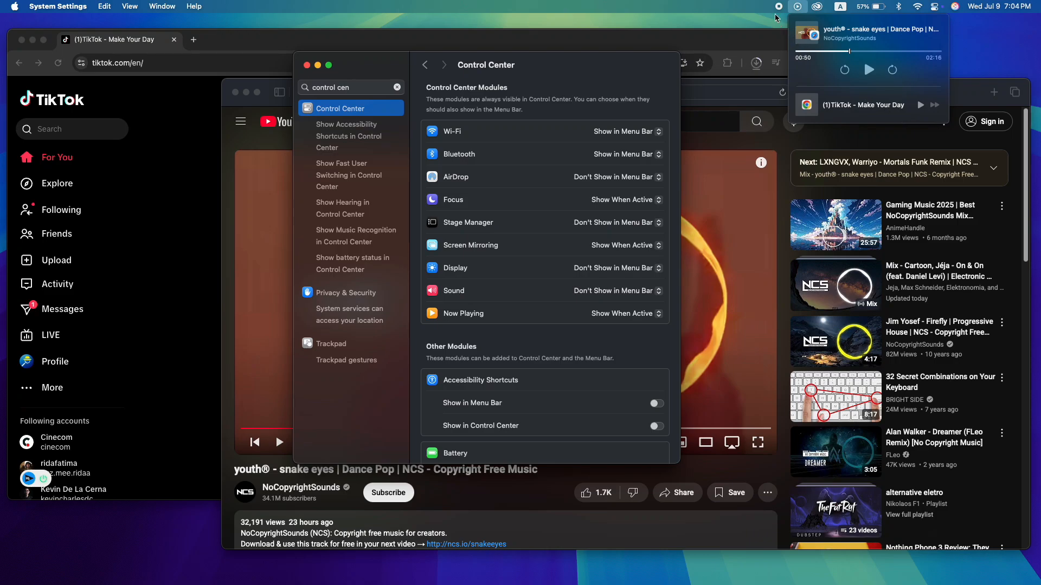